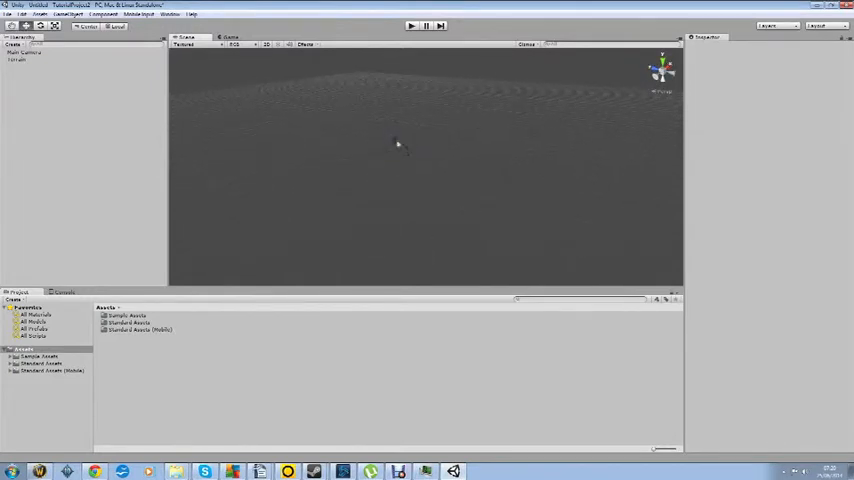
Create a new terrain from the GameObject > Create Other menu
click(104, 14)
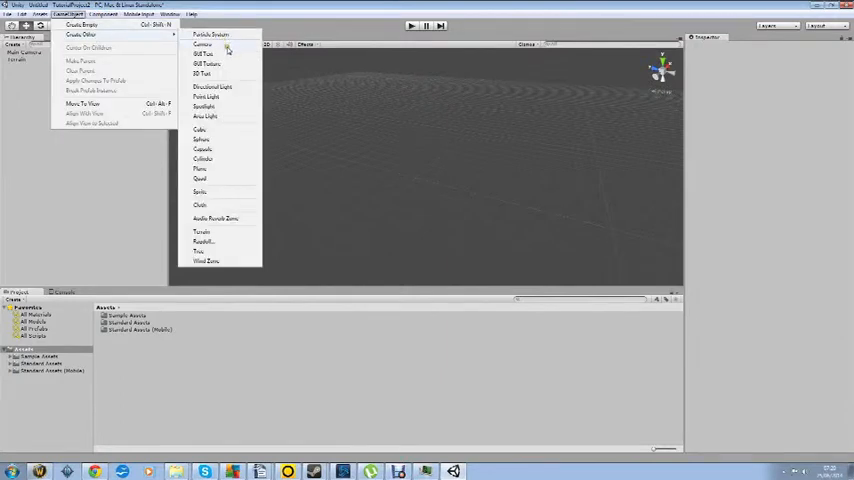
click(204, 74)
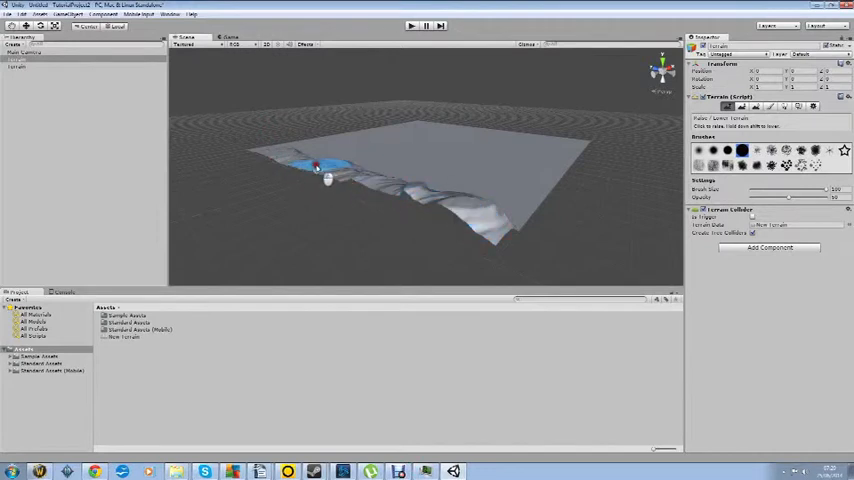
Sculpt a cluster of mountain peaks across the terrain's centre with Raise/Lower Terrain
drag(318, 168, 584, 150)
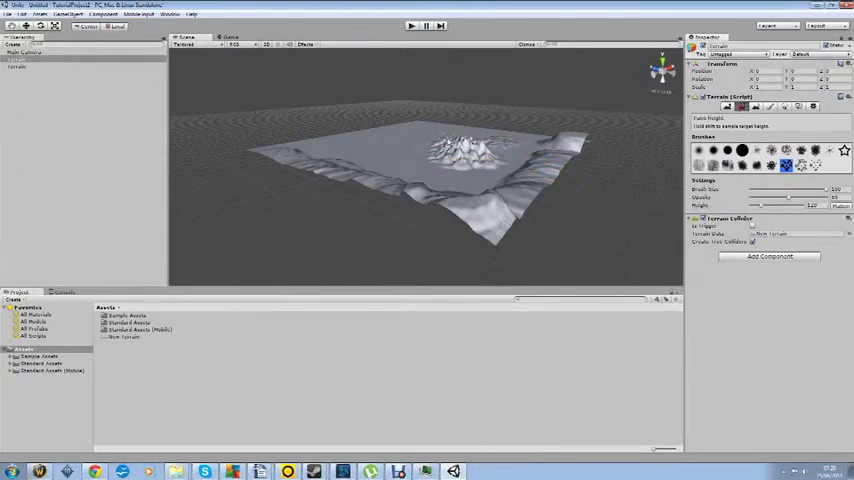
click(404, 168)
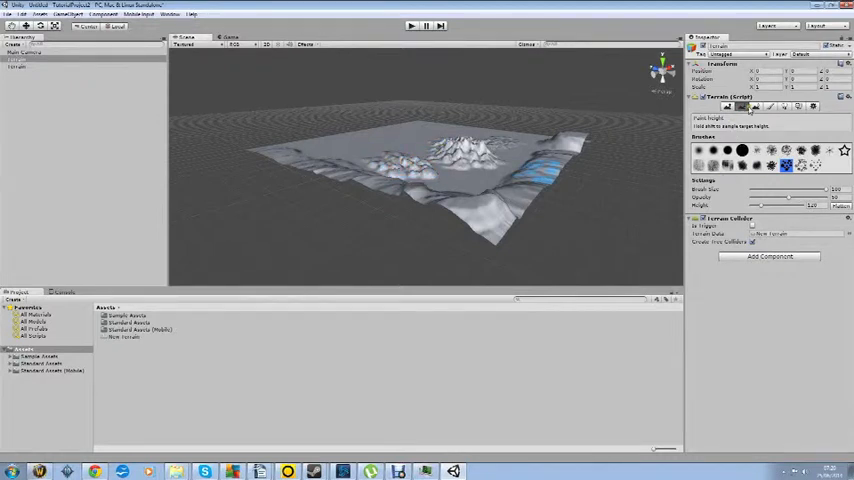
click(440, 178)
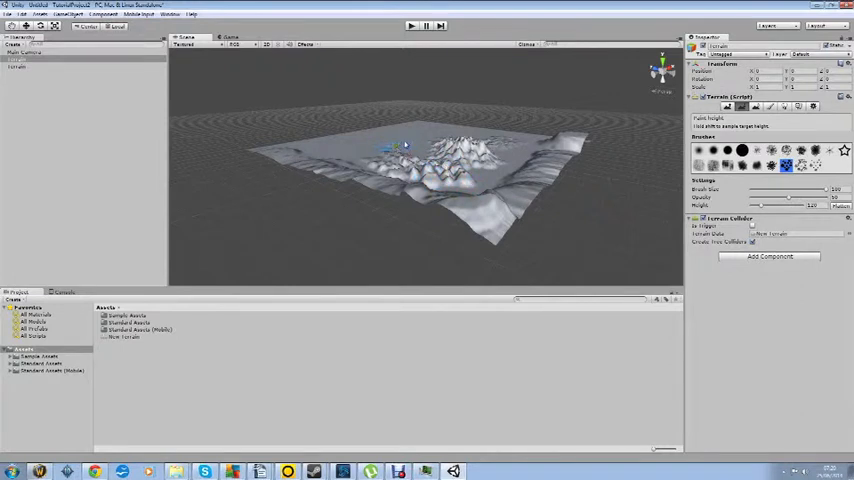
click(420, 168)
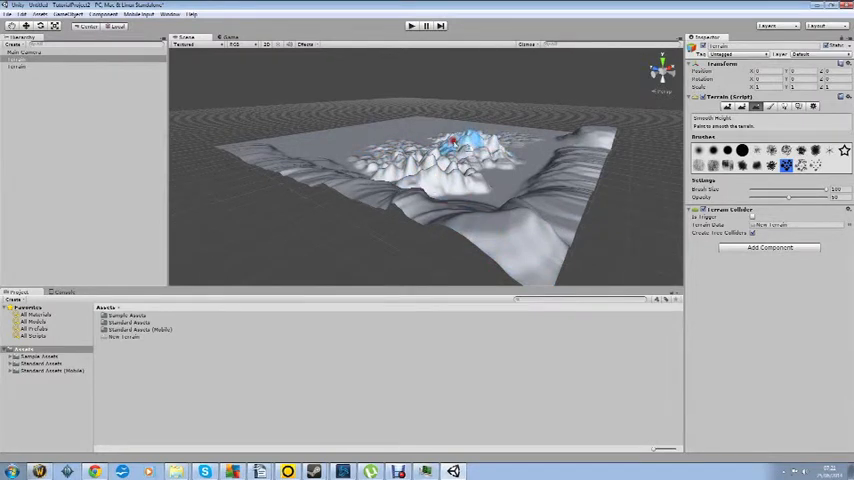
drag(456, 142, 376, 164)
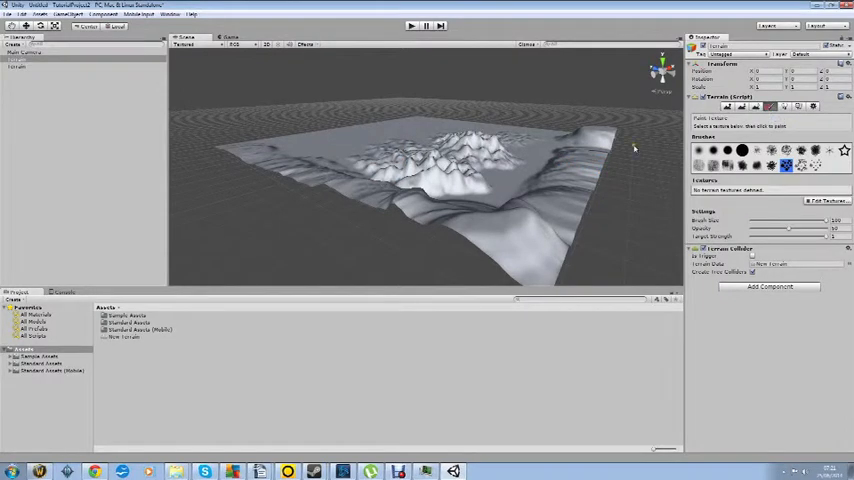
Add a rocky ground texture to the terrain via Edit Textures > Add Texture
click(510, 196)
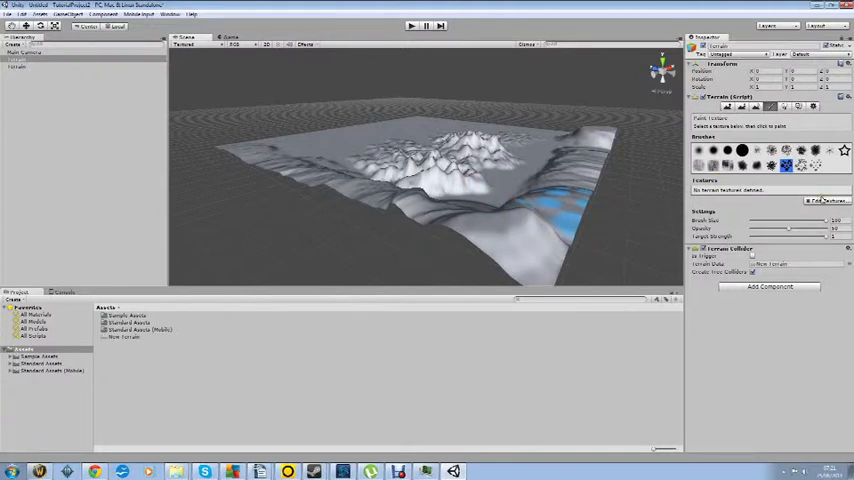
click(824, 200)
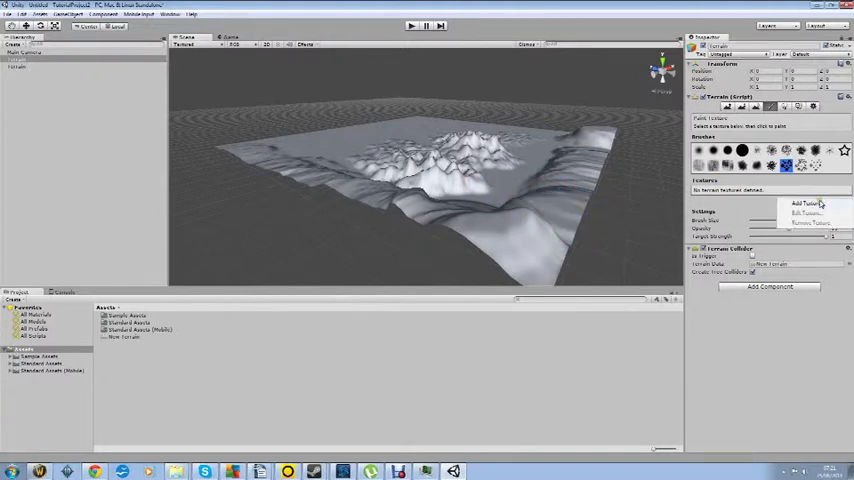
click(808, 204)
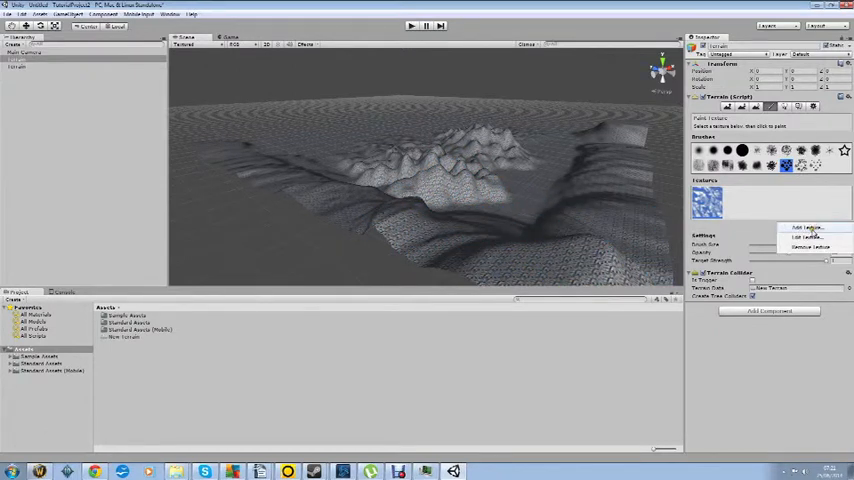
click(810, 228)
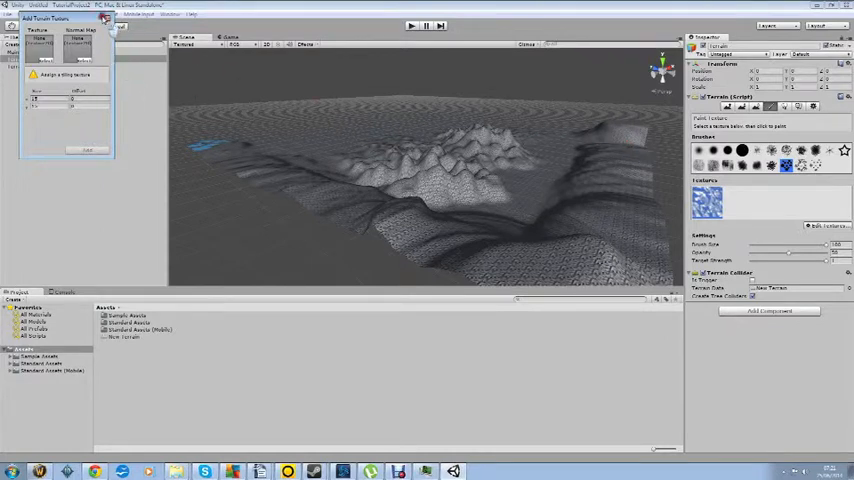
click(104, 14)
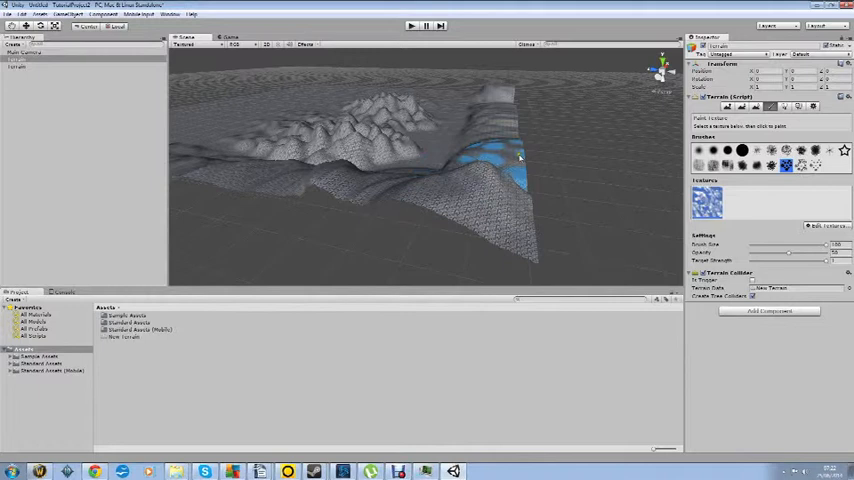
Paint the rocky texture over the slopes and lower ground
drag(520, 156, 476, 228)
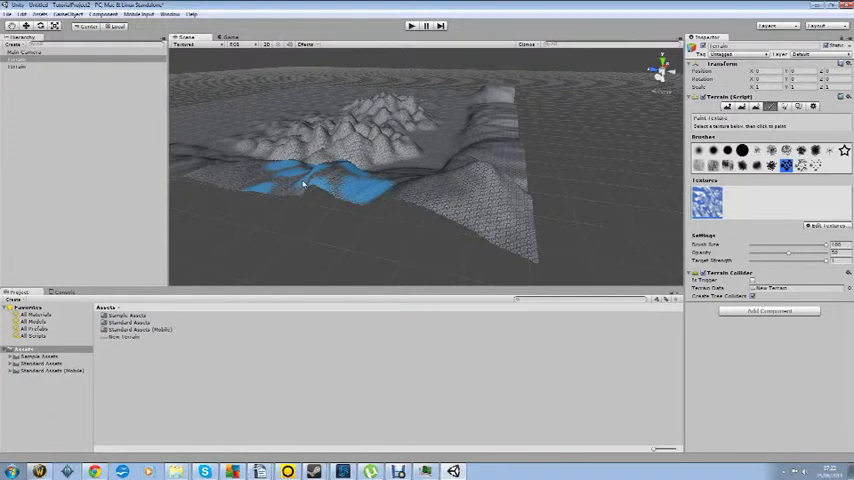
click(784, 108)
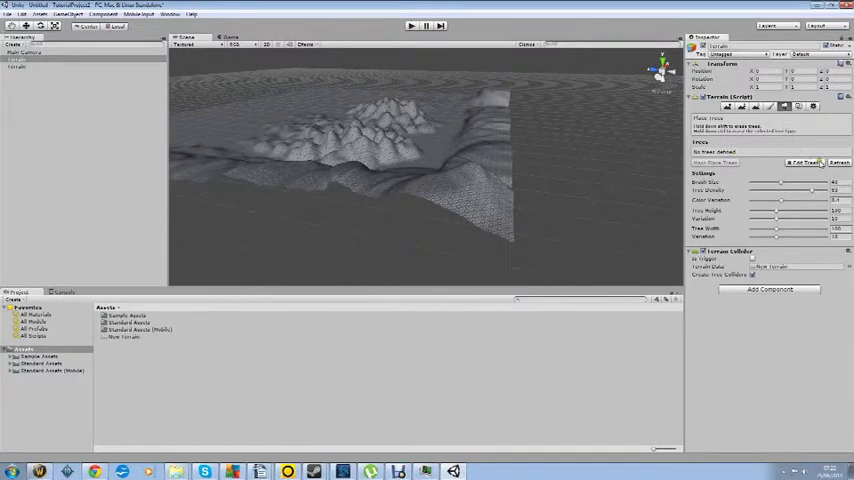
Switch terrain tools, pick a brush shape and bring up the Edit Textures options
click(804, 162)
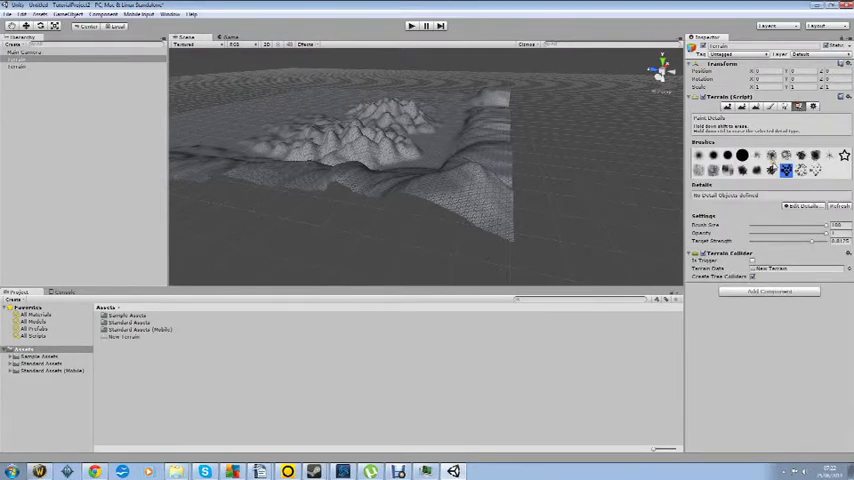
click(740, 156)
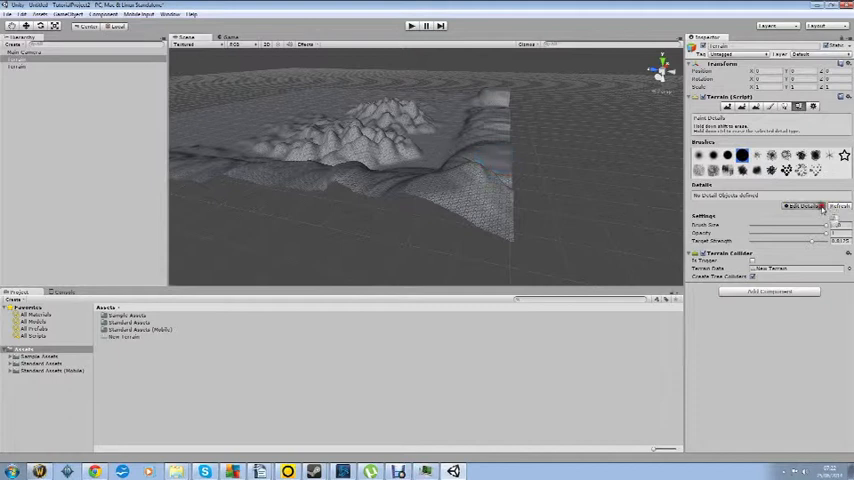
click(804, 208)
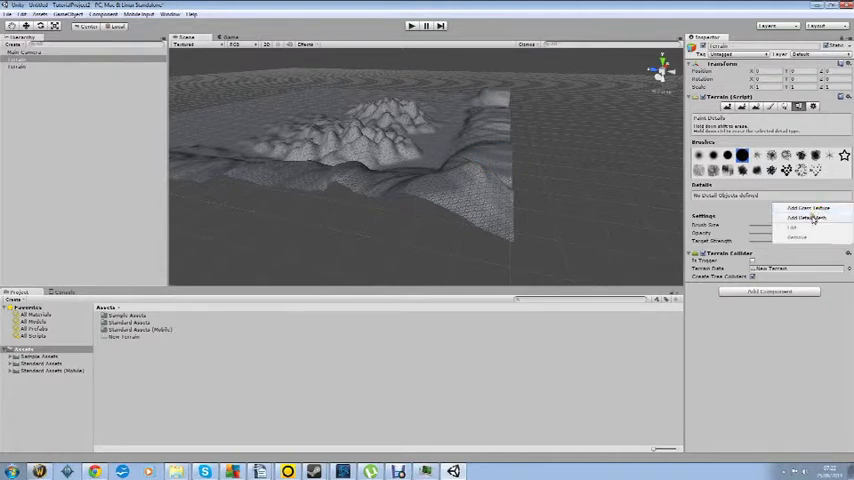
click(810, 208)
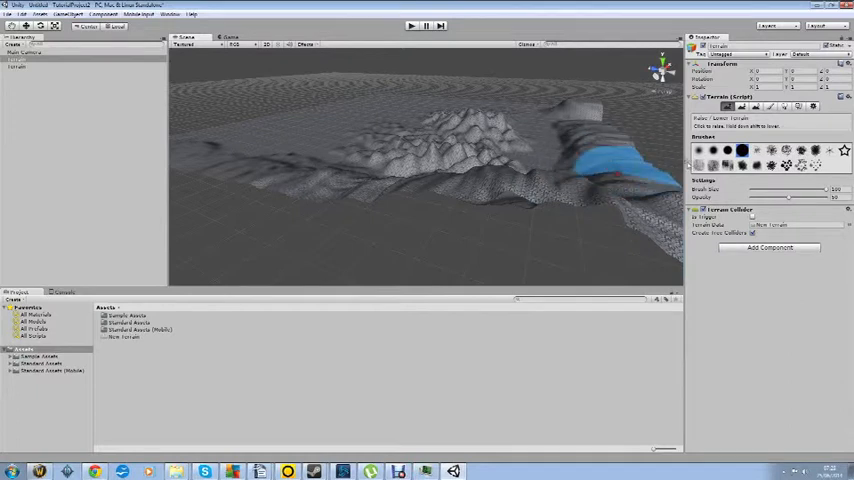
Raise a rugged ridge along the terrain's right edge and nearby ground
click(600, 168)
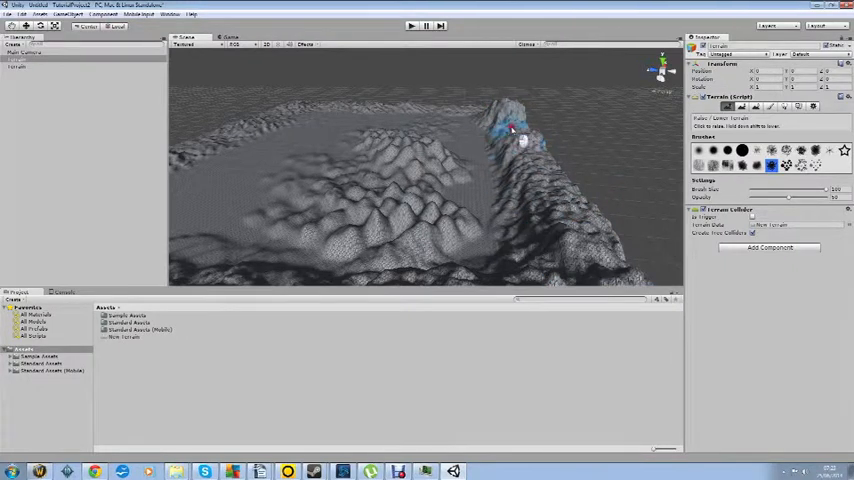
drag(510, 130, 544, 180)
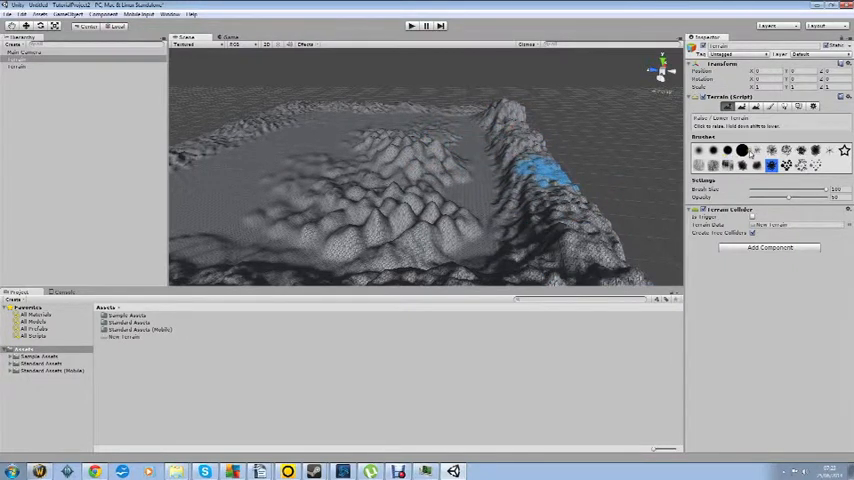
click(400, 210)
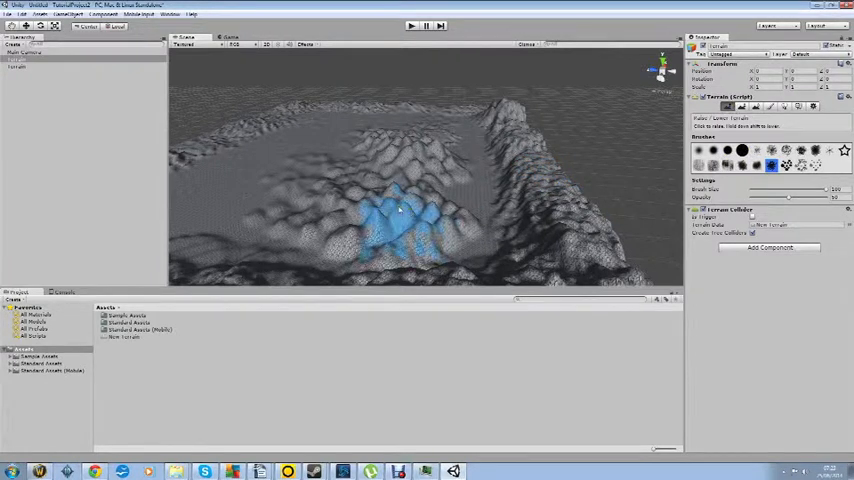
click(390, 224)
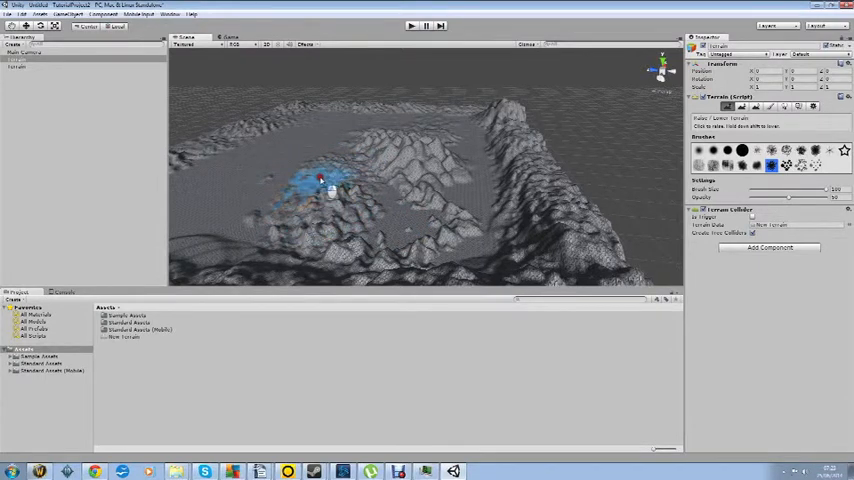
Build up ridges along the remaining edges, leaving a flat basin in the middle
drag(320, 180, 420, 176)
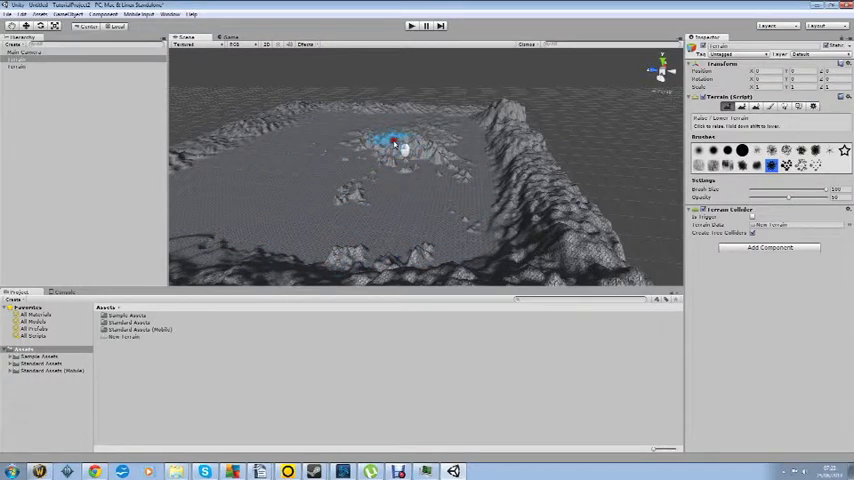
drag(396, 144, 424, 156)
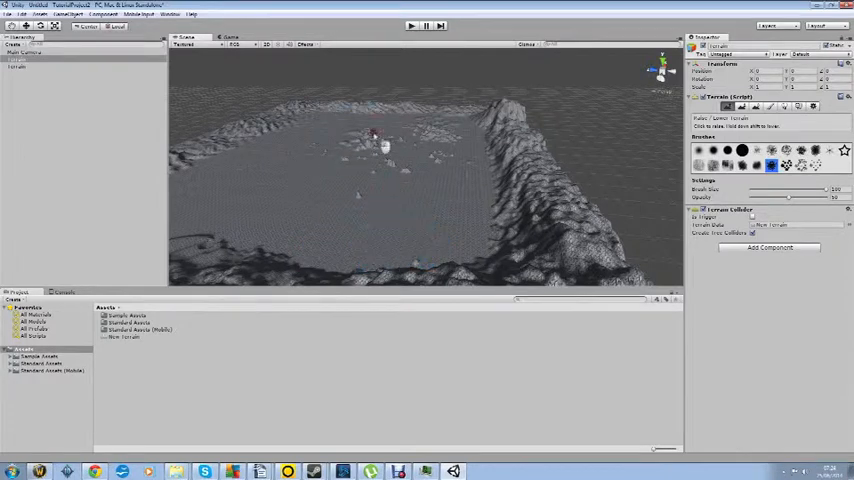
click(384, 176)
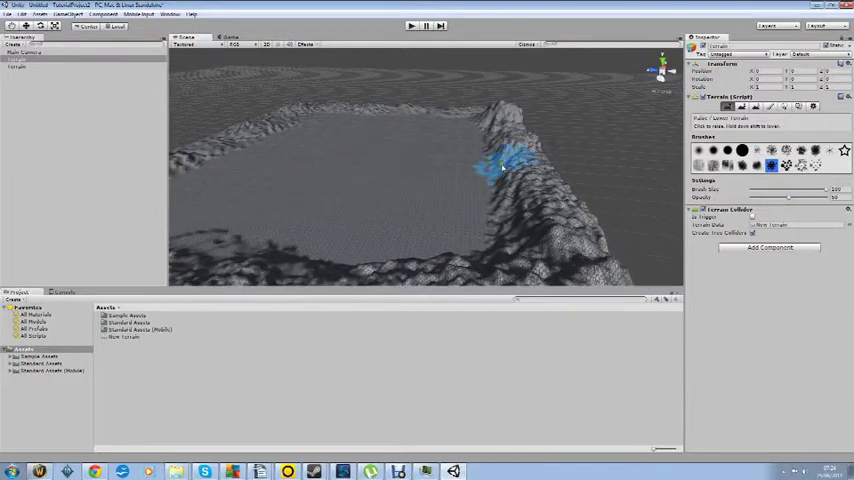
click(500, 160)
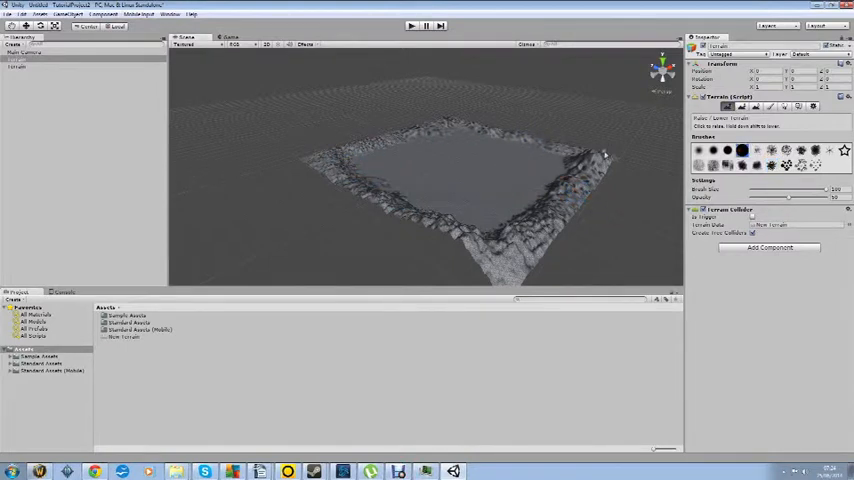
Carve a round pit into the terrain near its left side
click(388, 164)
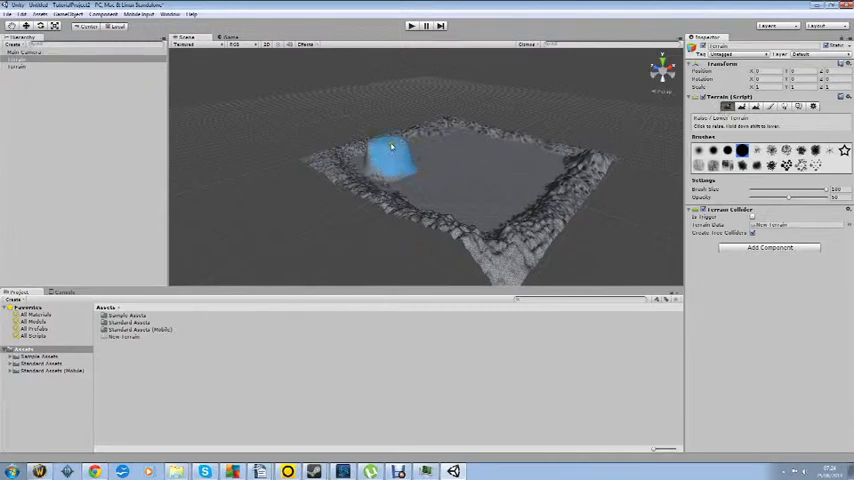
click(390, 164)
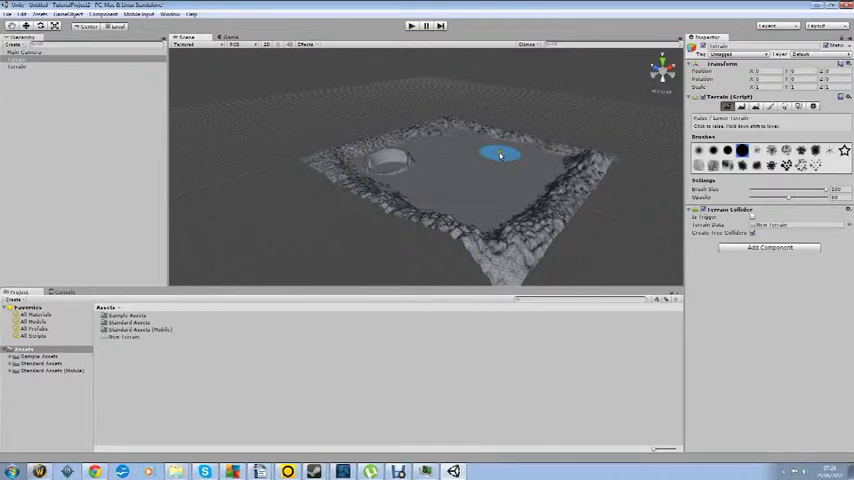
mouse_move(612, 186)
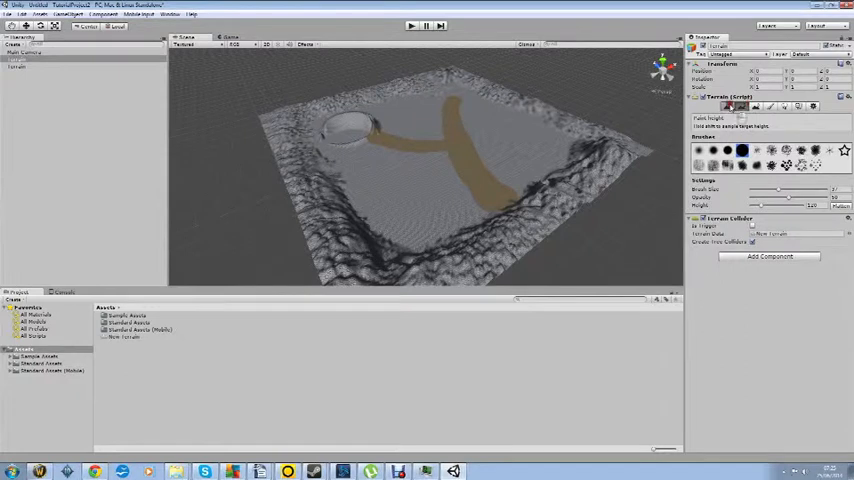
Add a cylinder to the scene from GameObject > Create Other
click(104, 14)
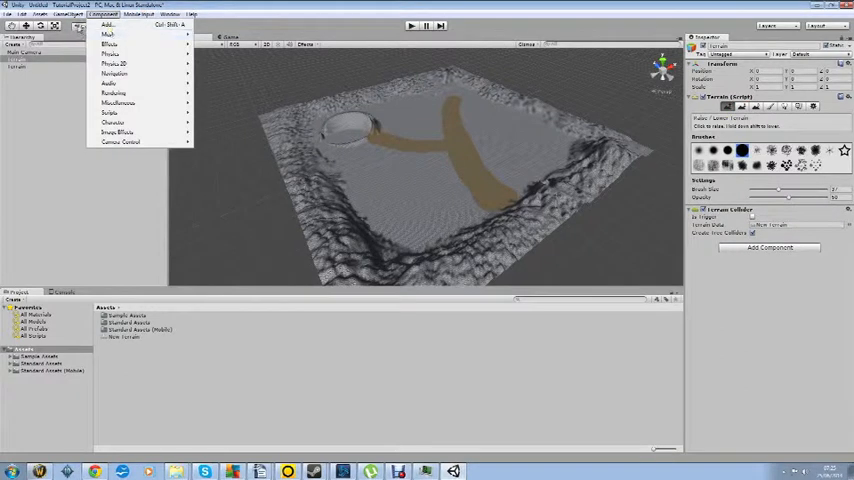
click(68, 14)
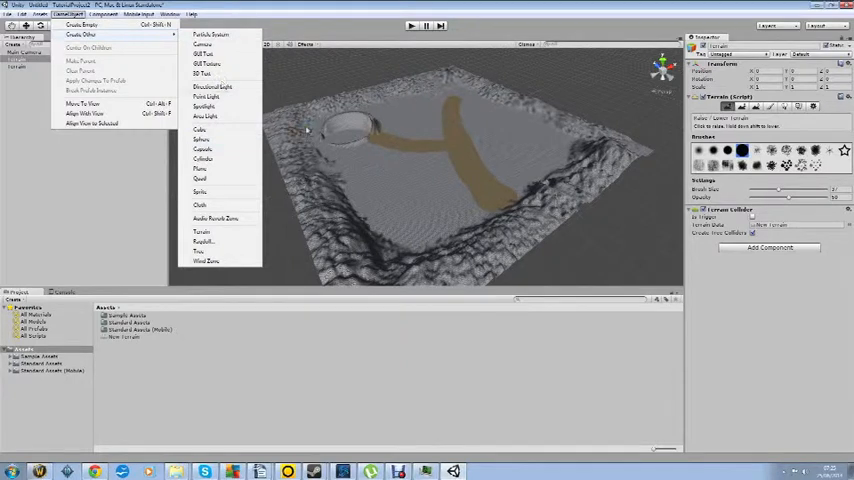
click(104, 14)
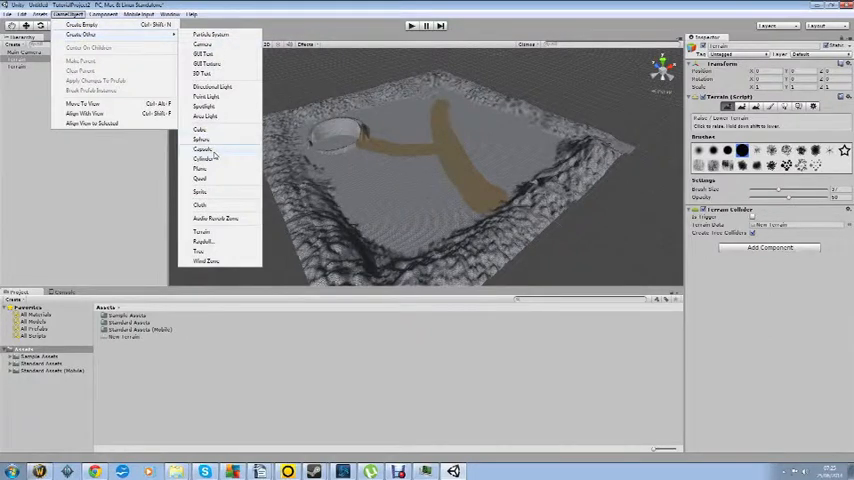
click(204, 148)
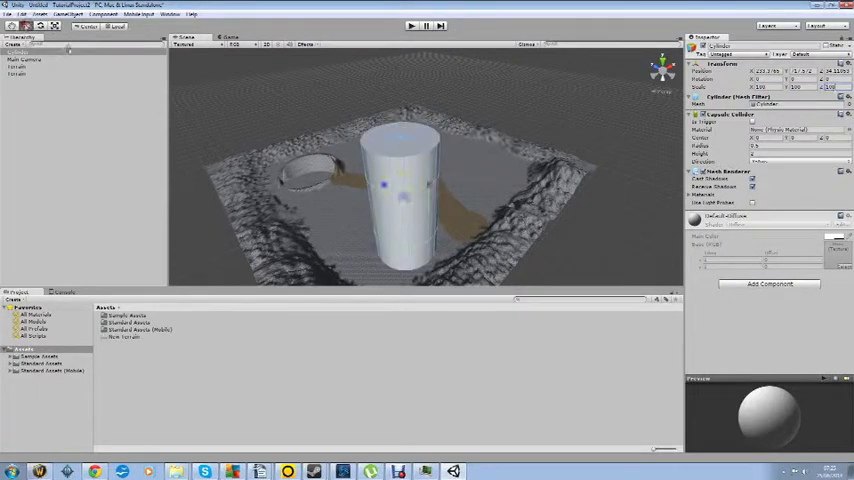
Move the cylinder tower to the far end of the dirt path
drag(400, 176, 484, 144)
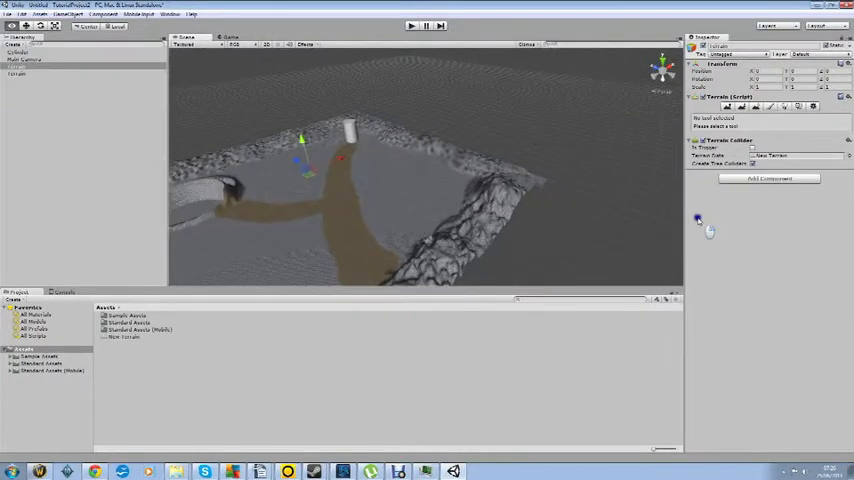
Add a directional light to the scene so the terrain is brightly lit
click(104, 14)
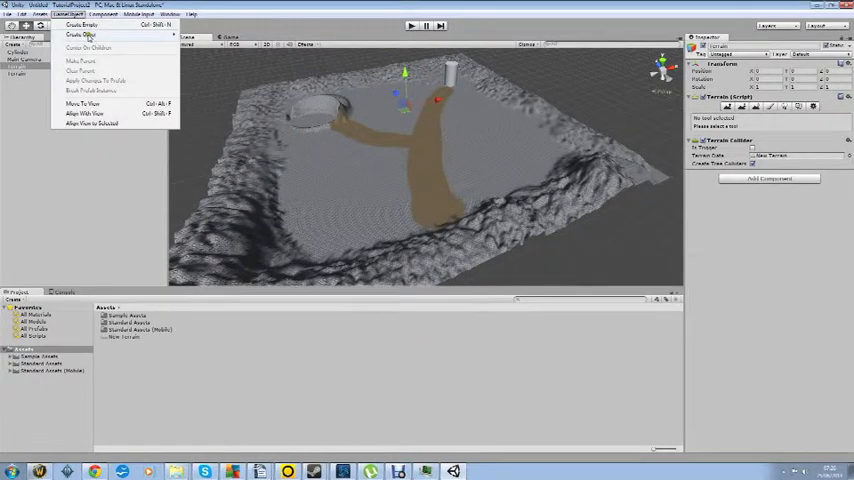
click(80, 36)
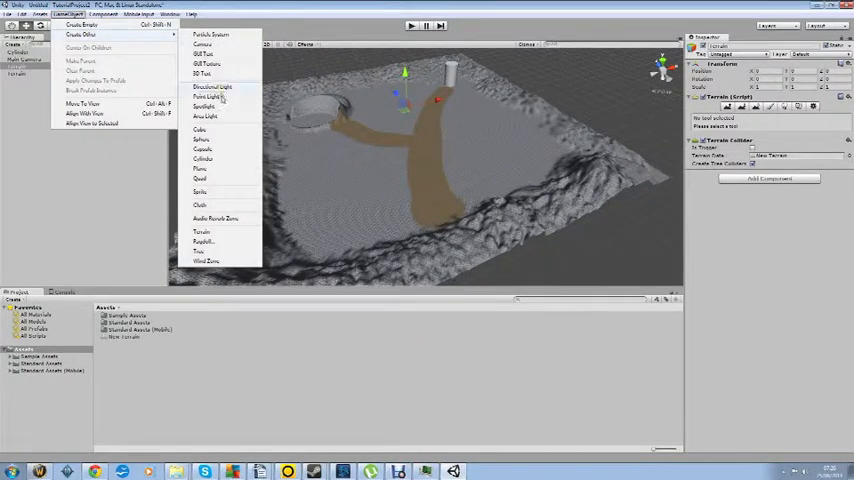
click(212, 88)
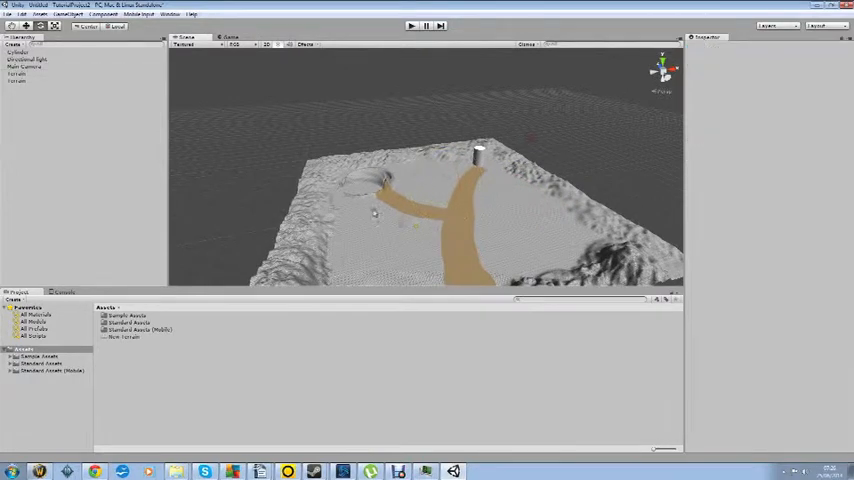
Recolour the directional light so the terrain is tinted pale yellow-green
click(28, 60)
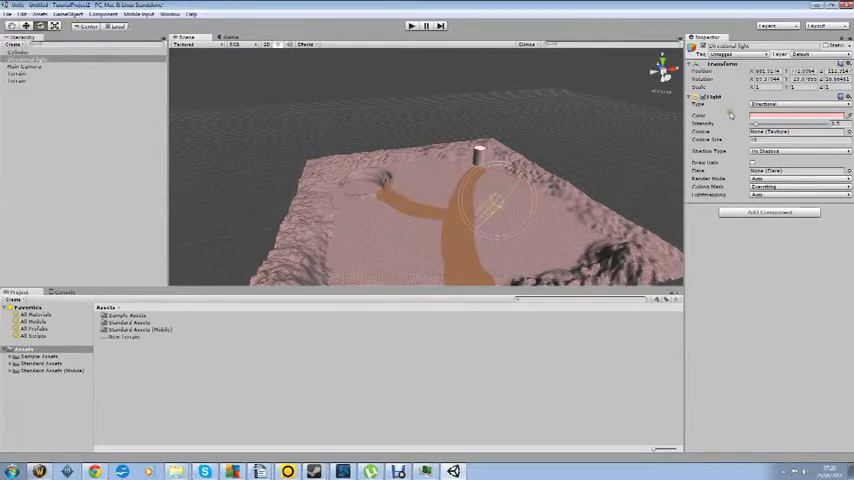
click(796, 116)
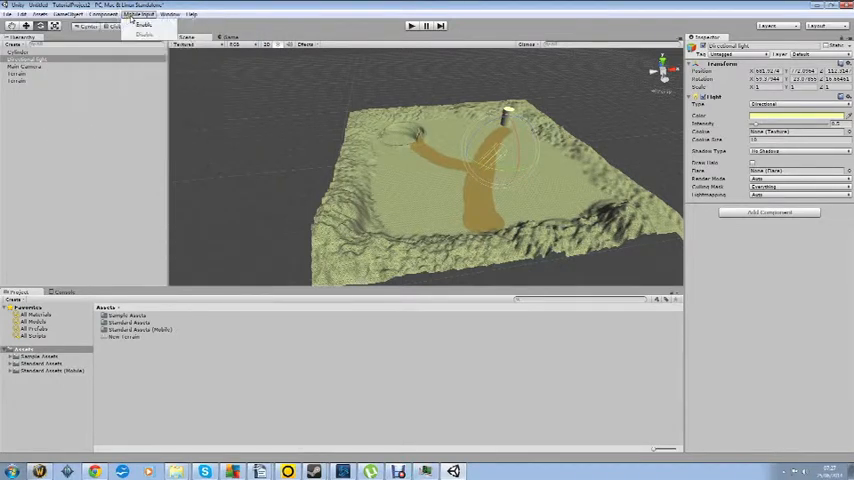
click(68, 14)
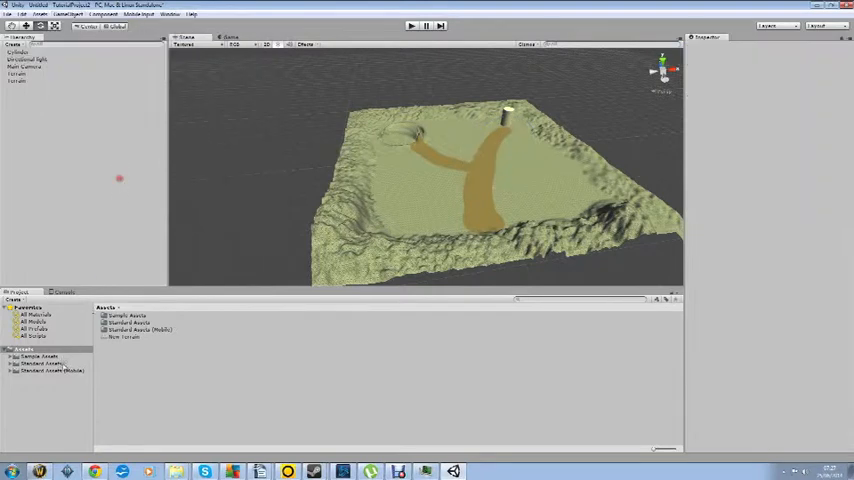
Browse Standard Assets > Skyboxes > Textures to one skybox's set of texture files
click(36, 356)
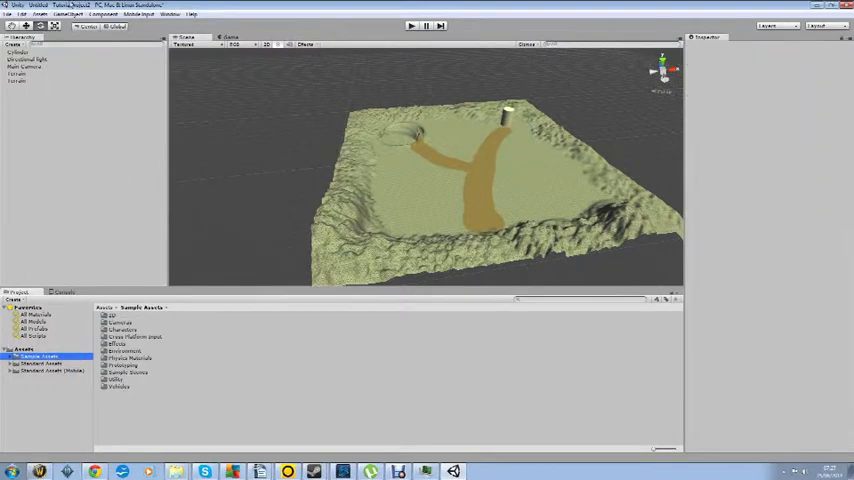
click(68, 14)
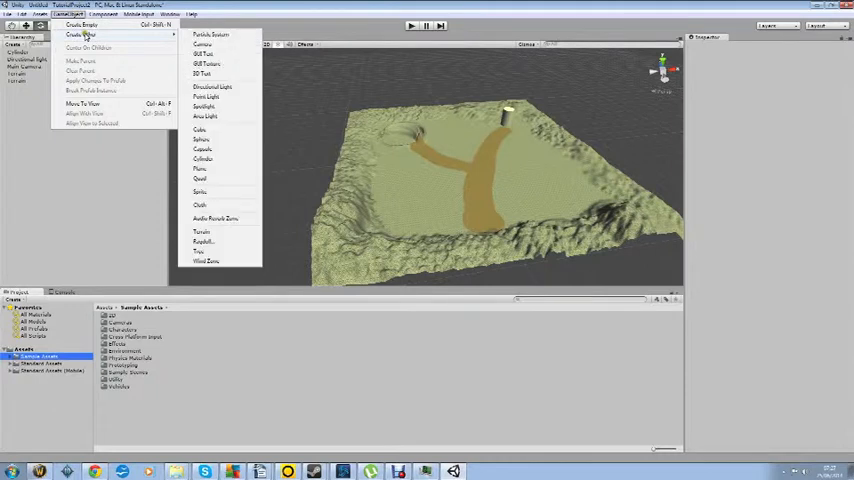
click(140, 14)
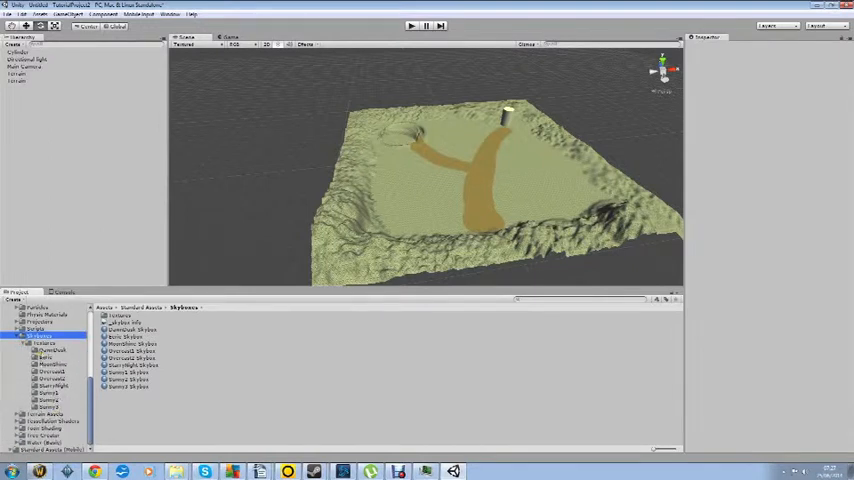
click(48, 372)
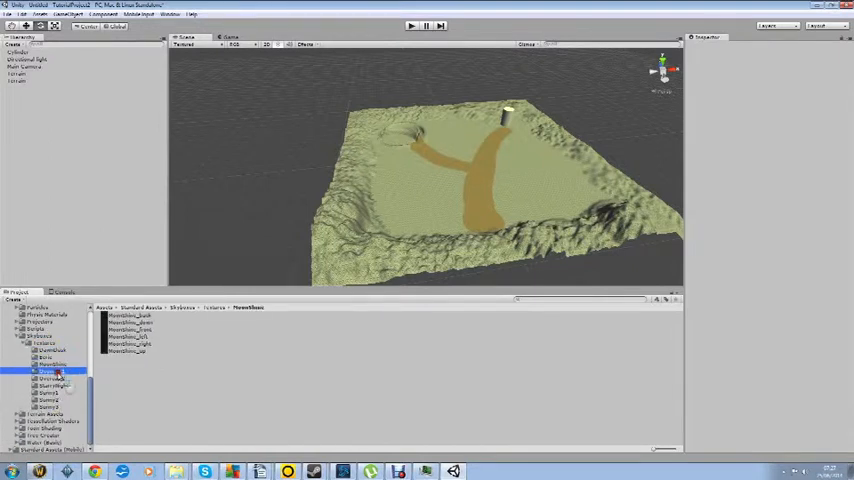
click(48, 406)
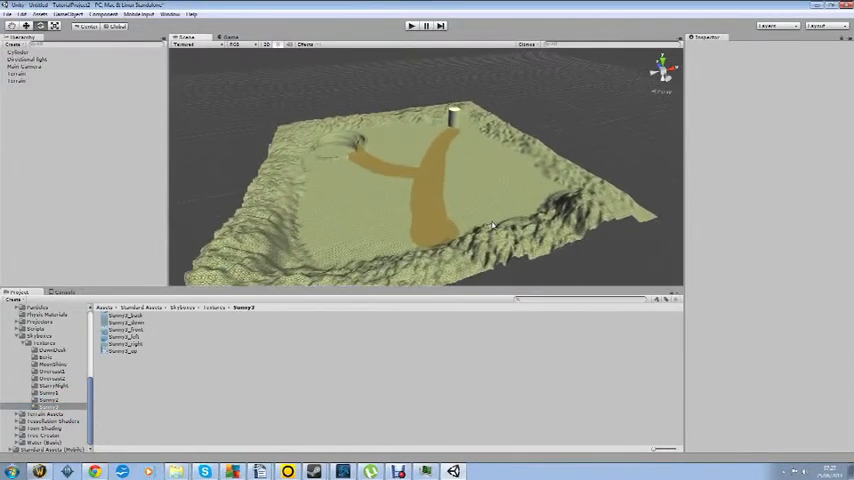
click(68, 14)
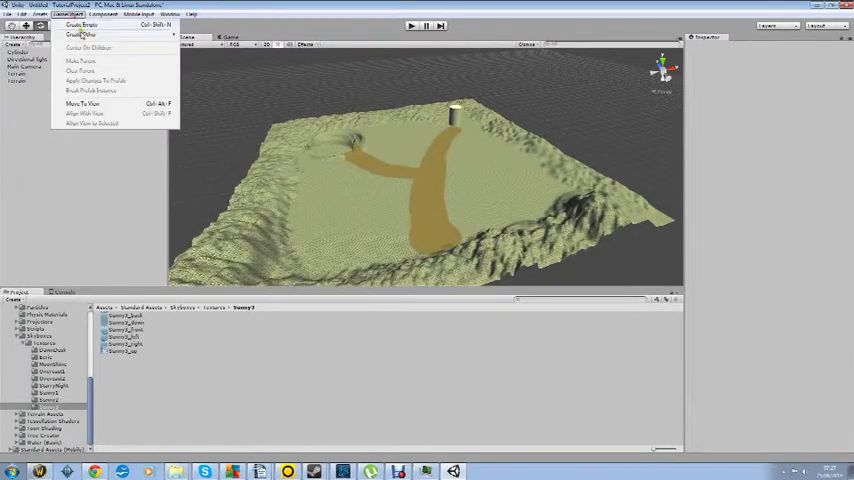
Look through the GameObject, Assets, Component and Window menus, ending at Assets > Import Package
click(104, 14)
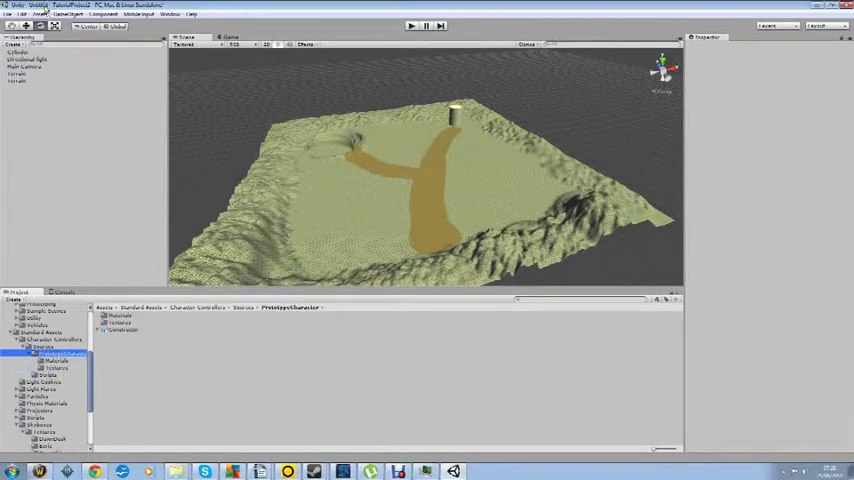
click(40, 12)
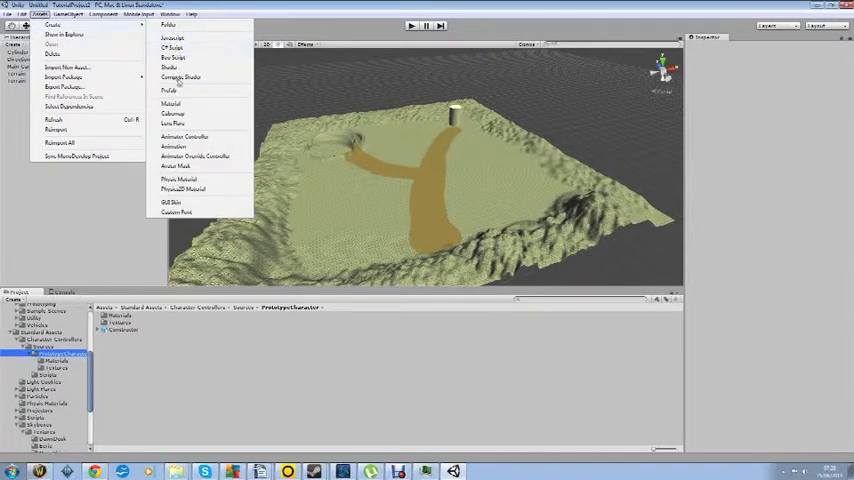
click(52, 24)
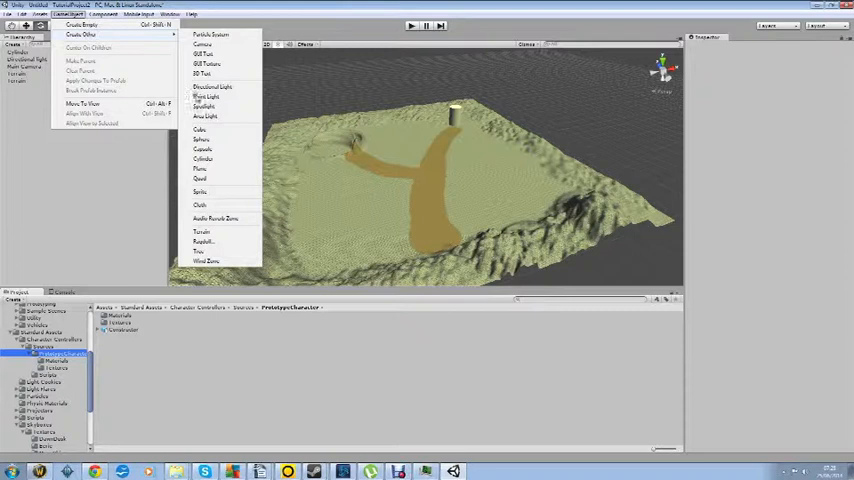
click(104, 14)
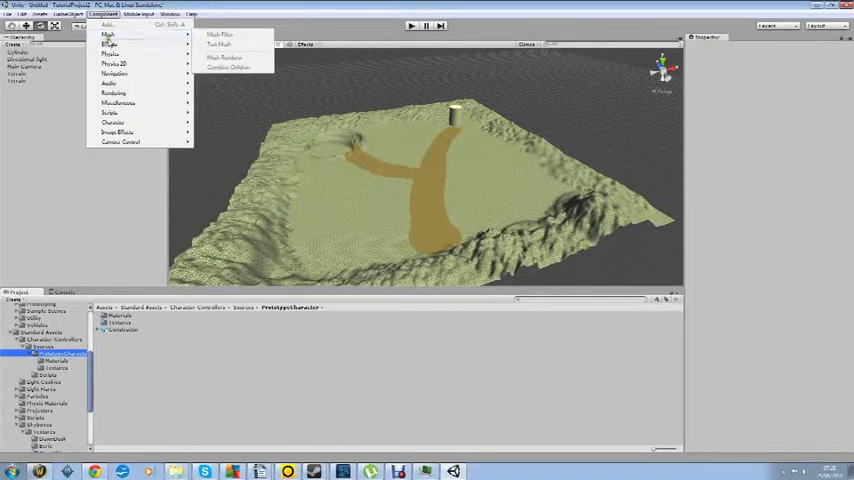
click(138, 14)
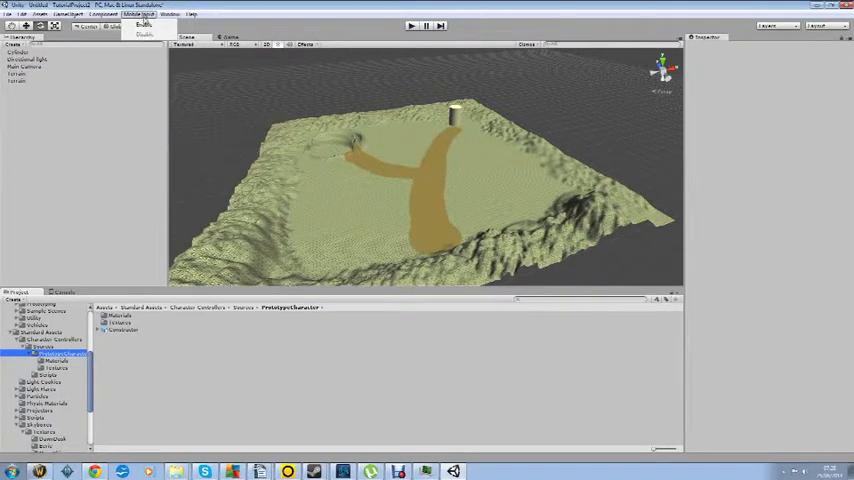
click(40, 14)
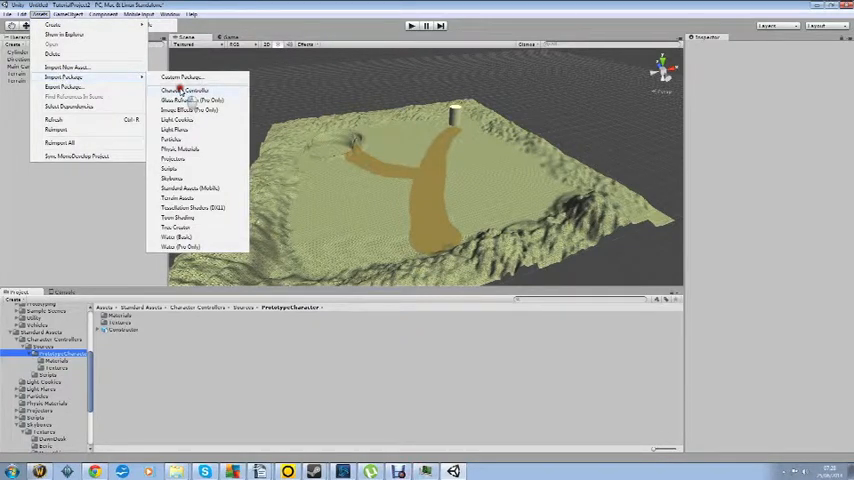
Import the Character Controller package into the project's Standard Assets
click(186, 90)
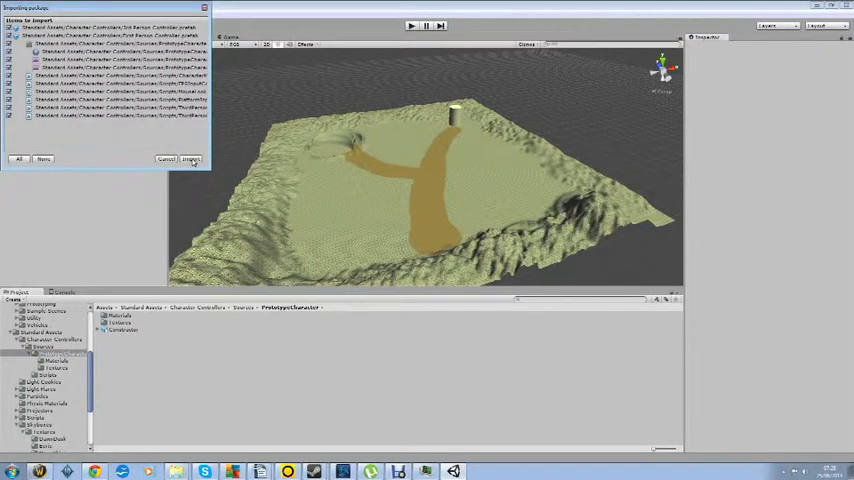
click(190, 160)
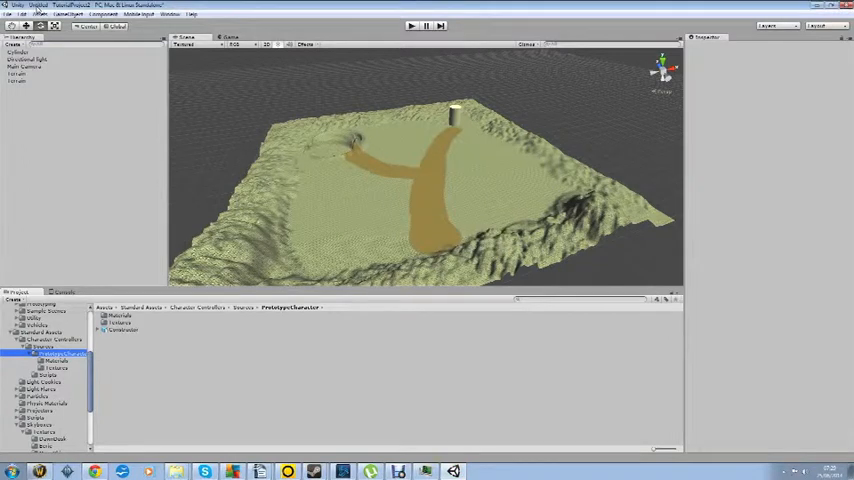
Drag the First Person Character prefab from its Prefabs folder onto the dirt path
click(40, 14)
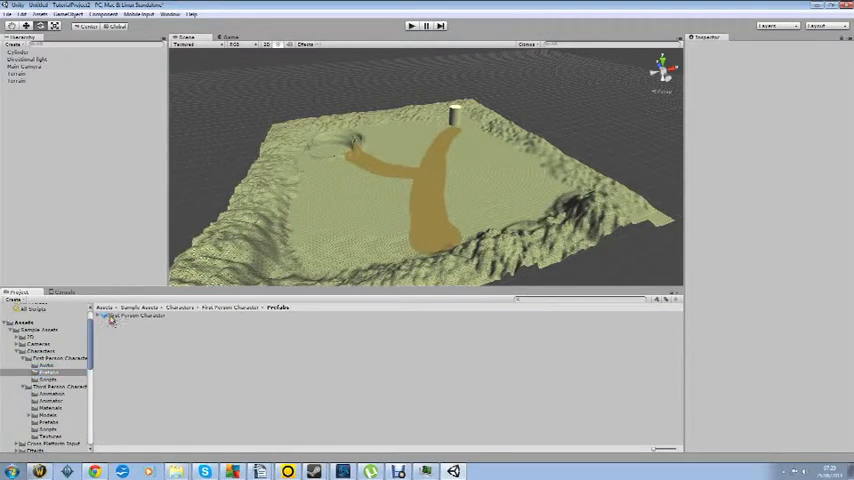
click(136, 316)
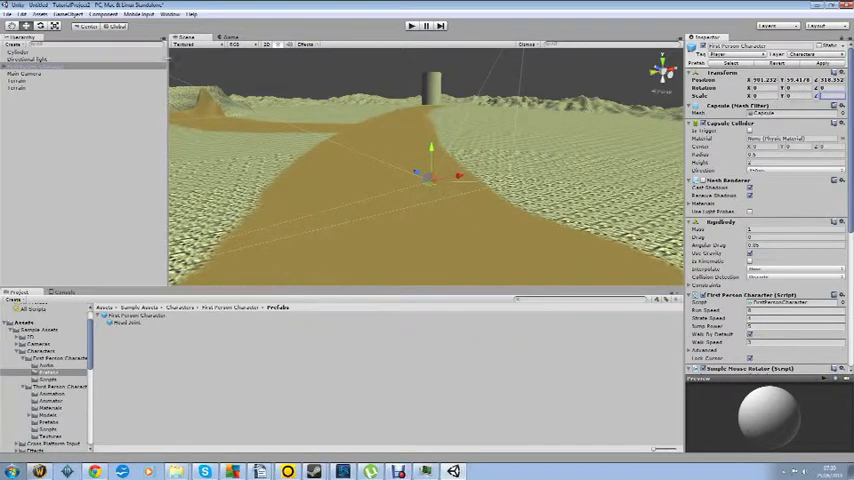
Inspect the character from the Hierarchy, then delete it from the scene
right_click(30, 66)
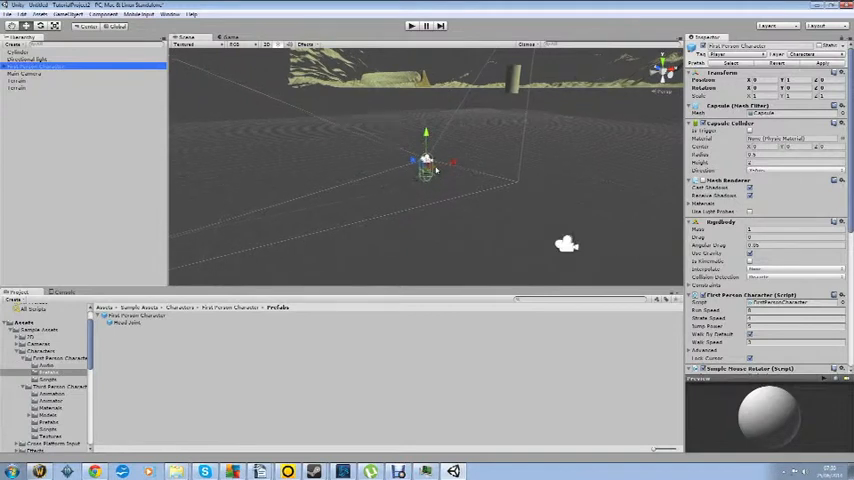
right_click(40, 66)
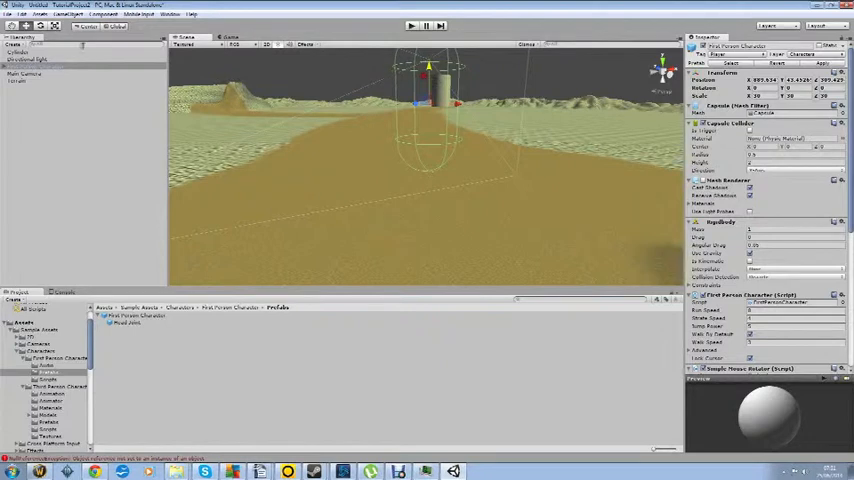
click(68, 14)
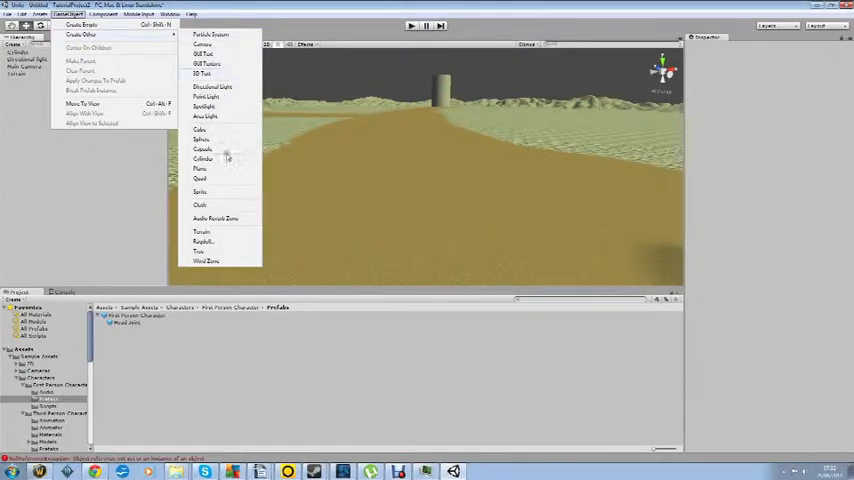
Create a Capsule and attach a Physics > Character Controller component to it
click(104, 14)
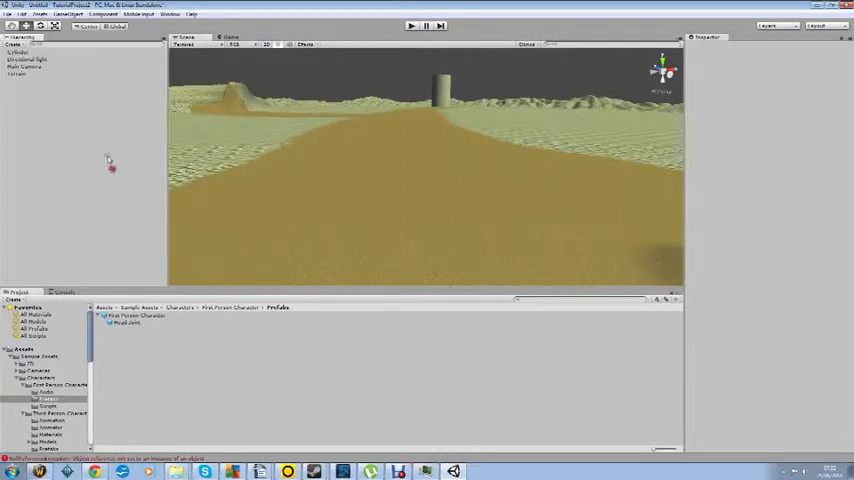
click(104, 16)
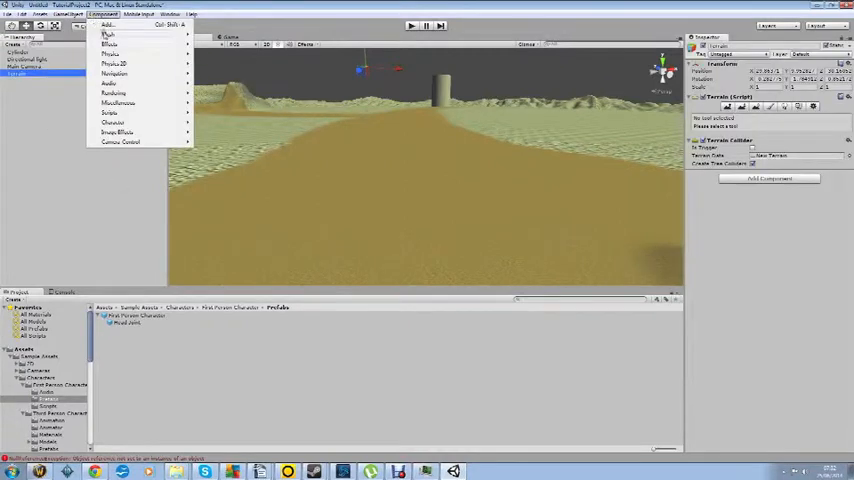
click(110, 52)
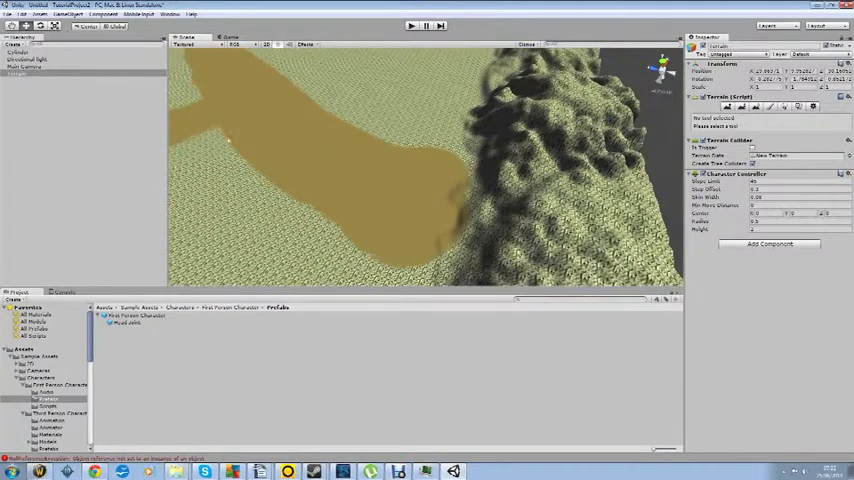
Place the First Person Controller prefab on the path and review its controller and motor settings in the Inspector
click(52, 14)
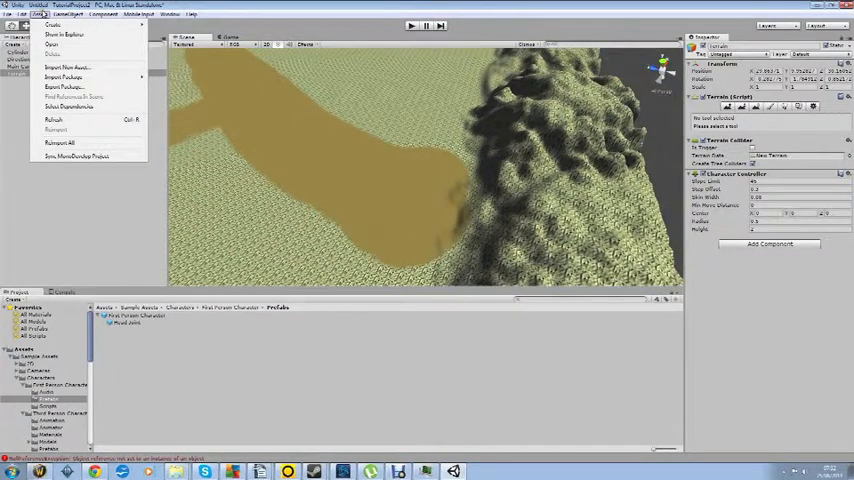
click(66, 14)
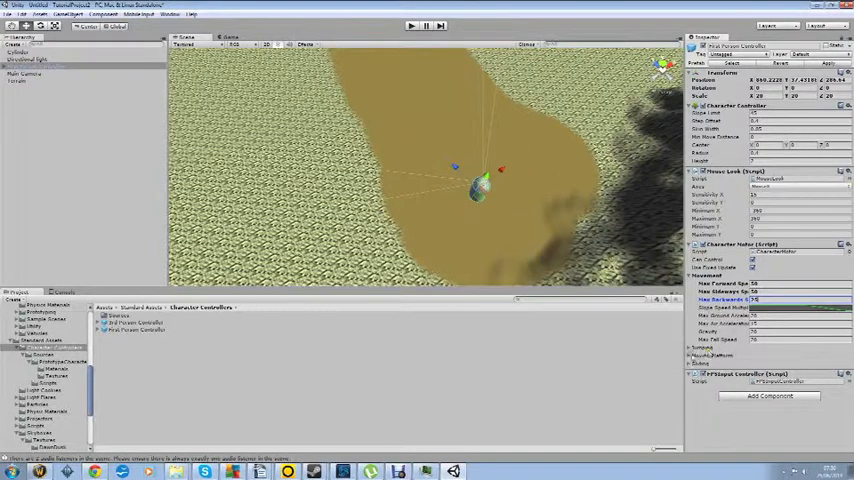
click(698, 344)
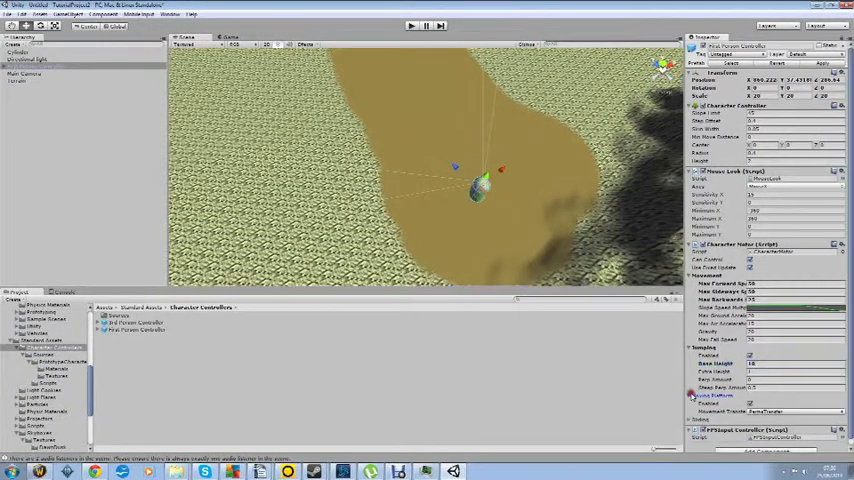
scroll(down, 3)
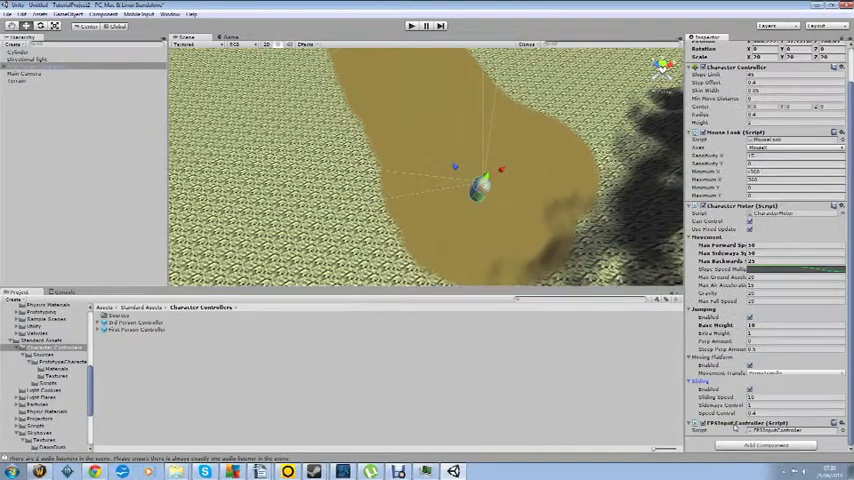